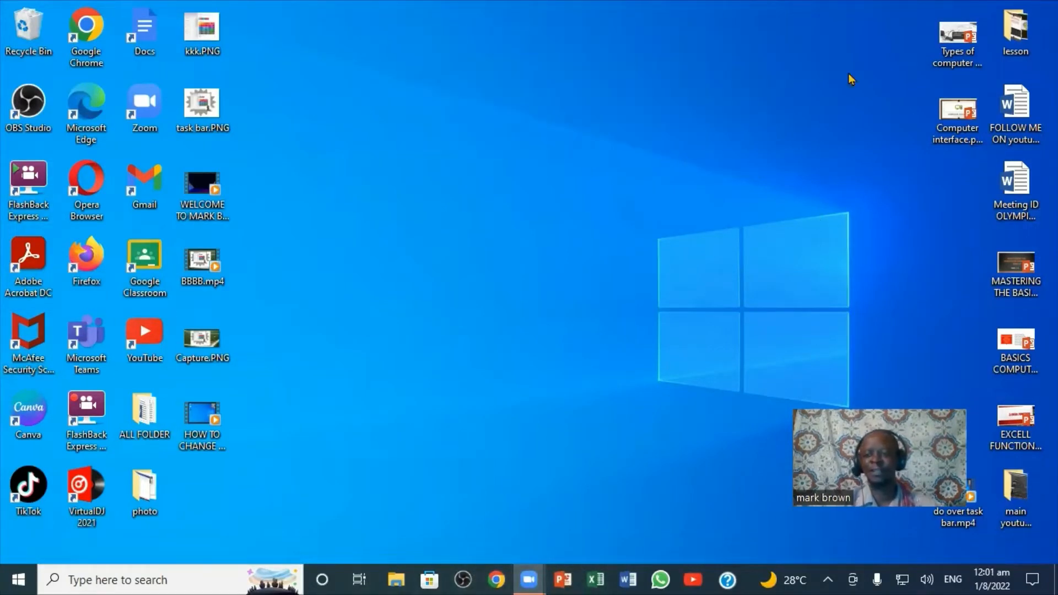
{"action": "mouse_move", "coordinate": [478, 387]}
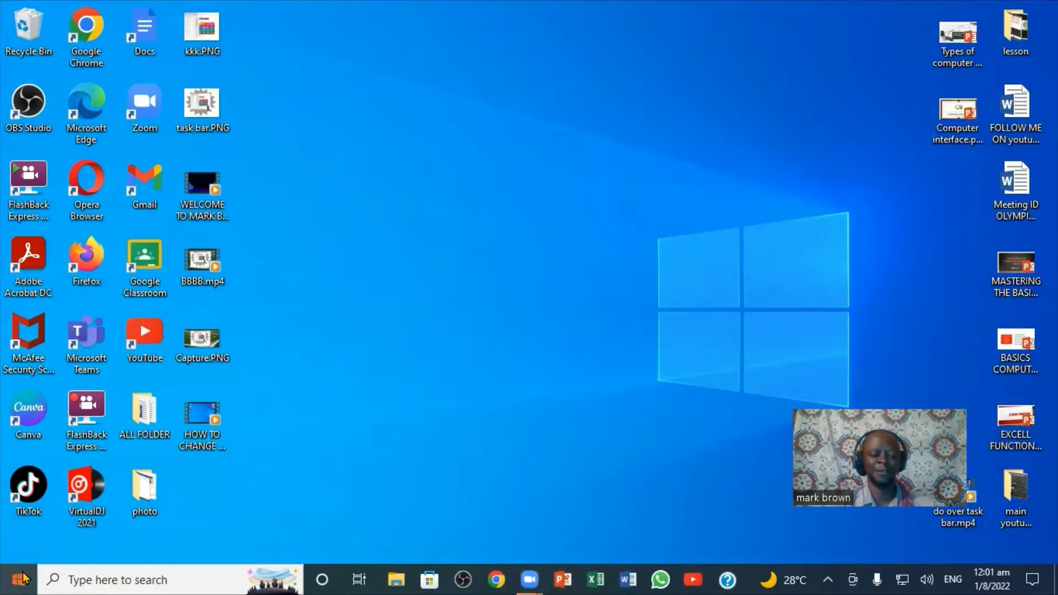
Reach the Taskbar page under Settings > Personalization from the Start menu
{"action": "left_click", "coordinate": [14, 578]}
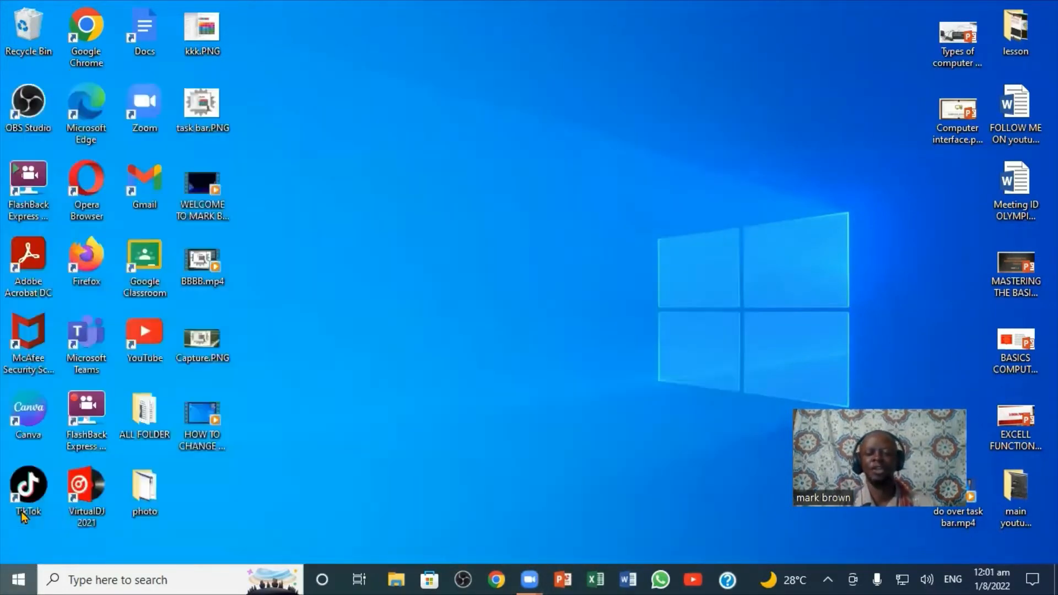
{"action": "left_click", "coordinate": [693, 579]}
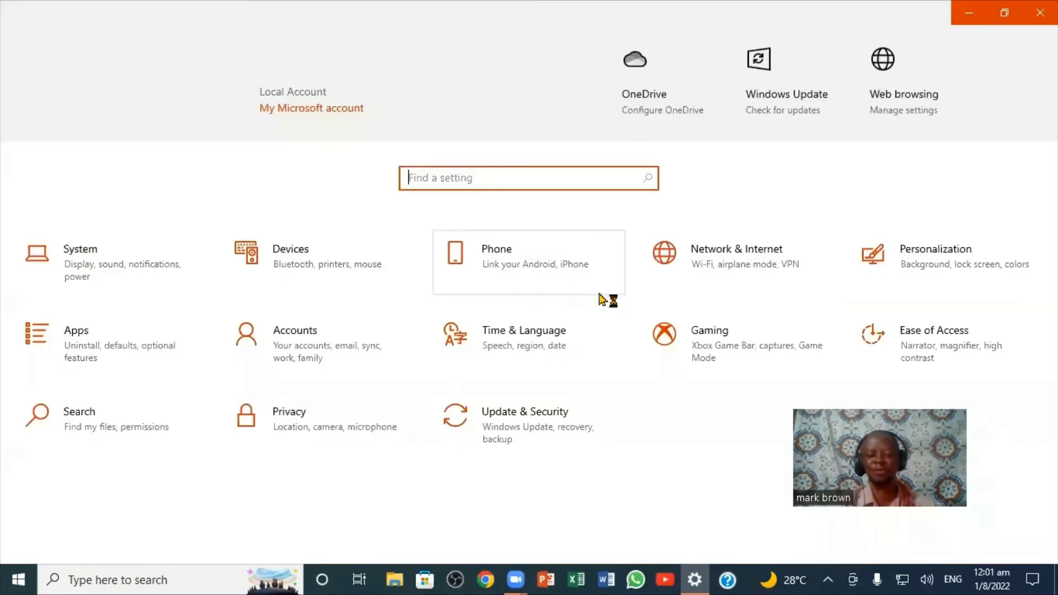
{"action": "mouse_move", "coordinate": [759, 239]}
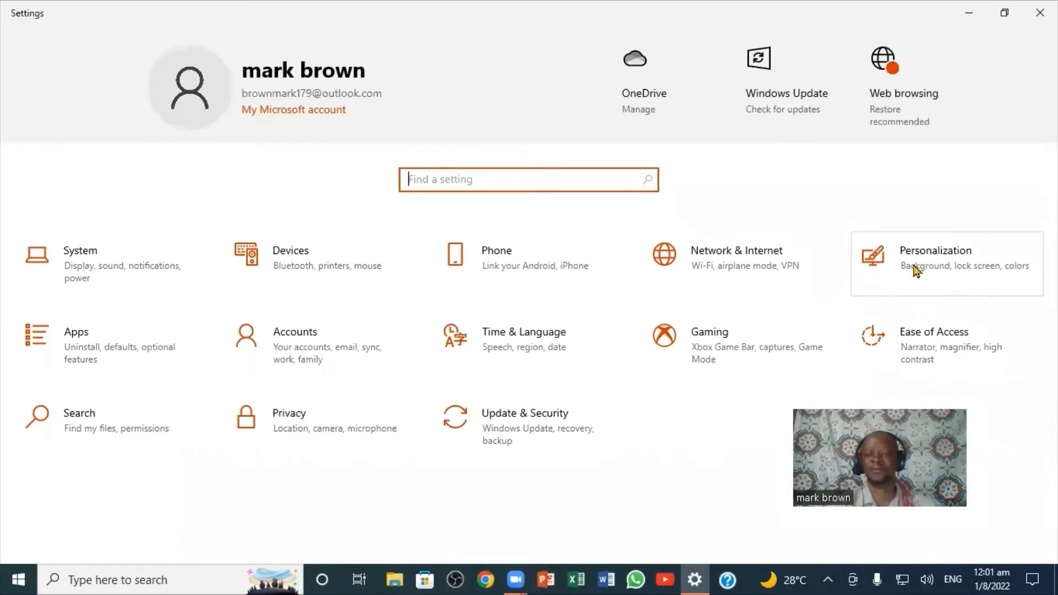
{"action": "mouse_move", "coordinate": [936, 274]}
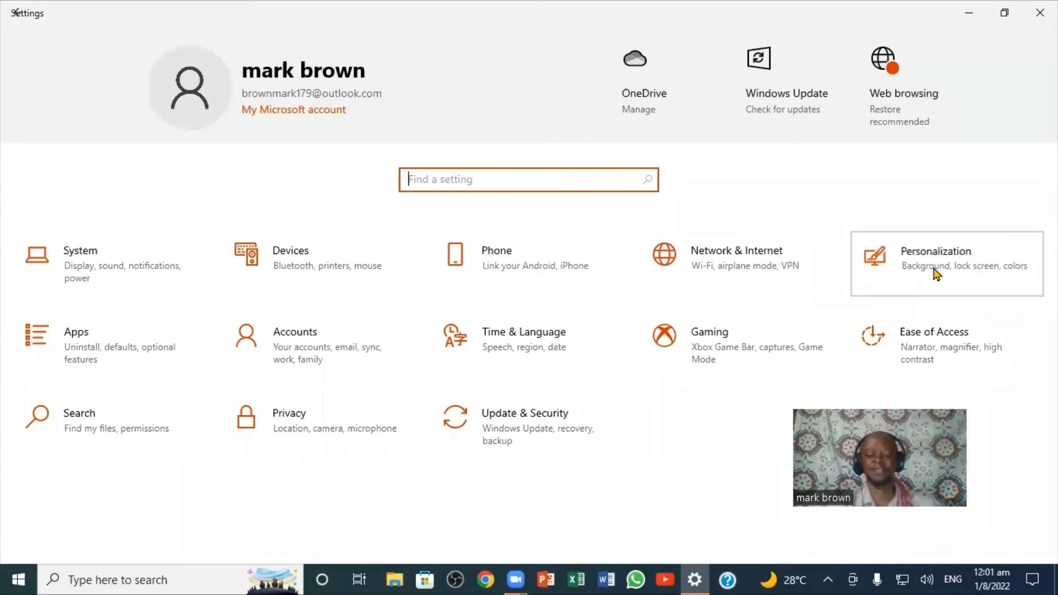
{"action": "left_click", "coordinate": [934, 257]}
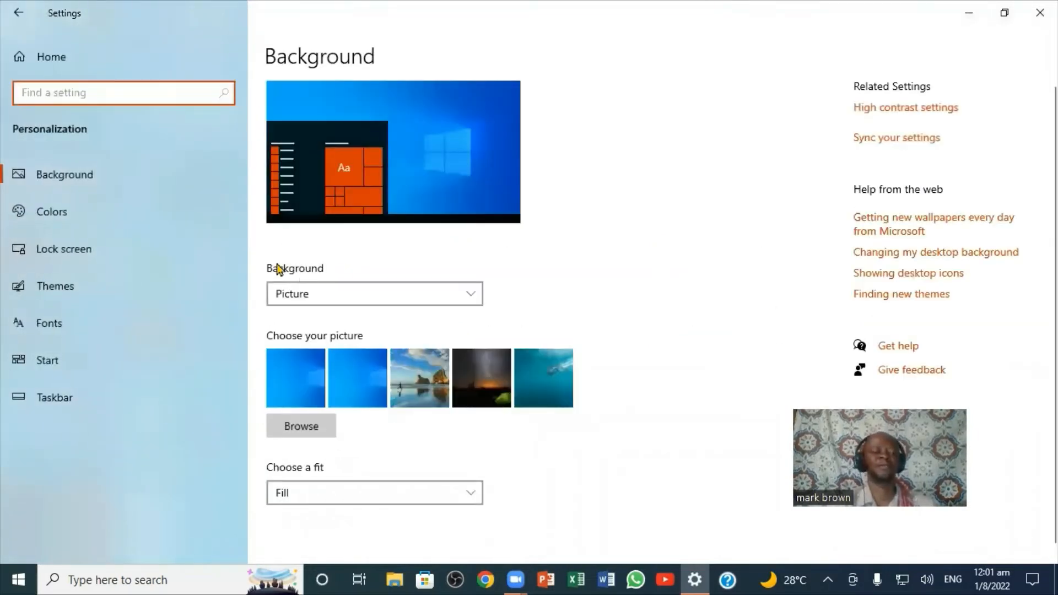
{"action": "mouse_move", "coordinate": [556, 242]}
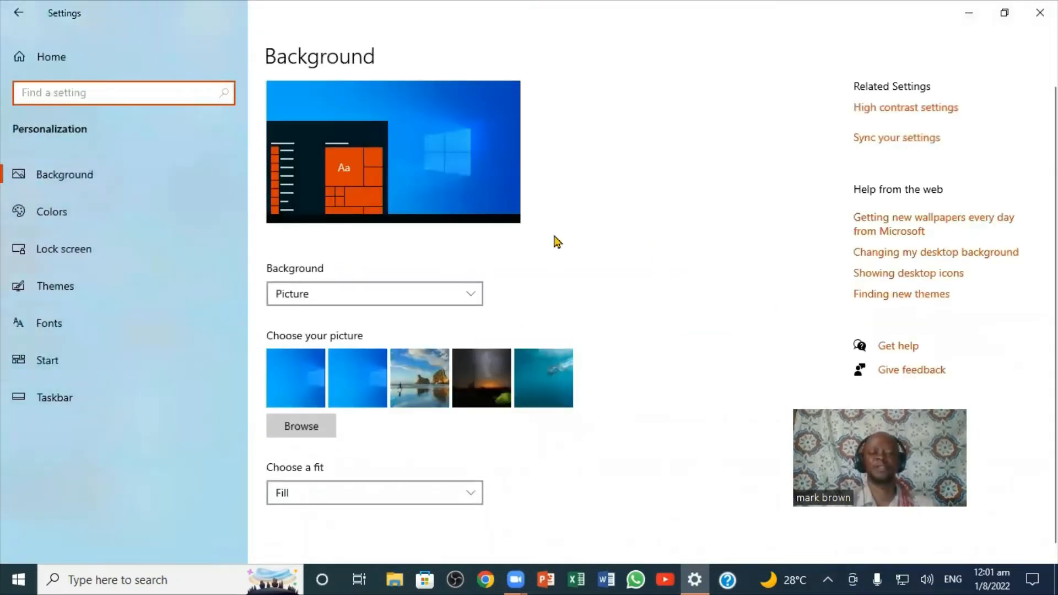
{"action": "mouse_move", "coordinate": [53, 398]}
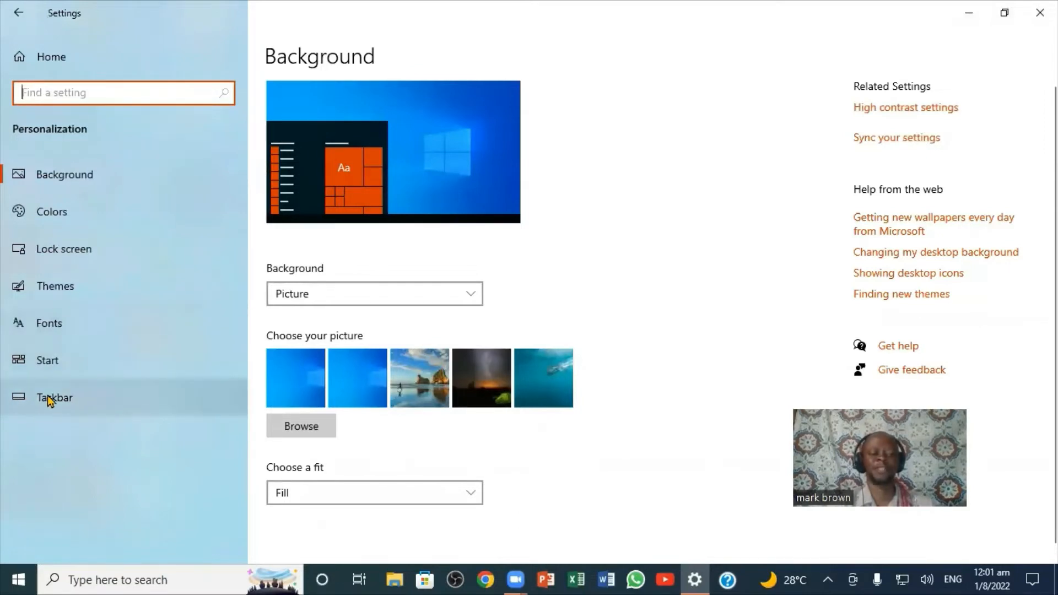
{"action": "left_click", "coordinate": [53, 397]}
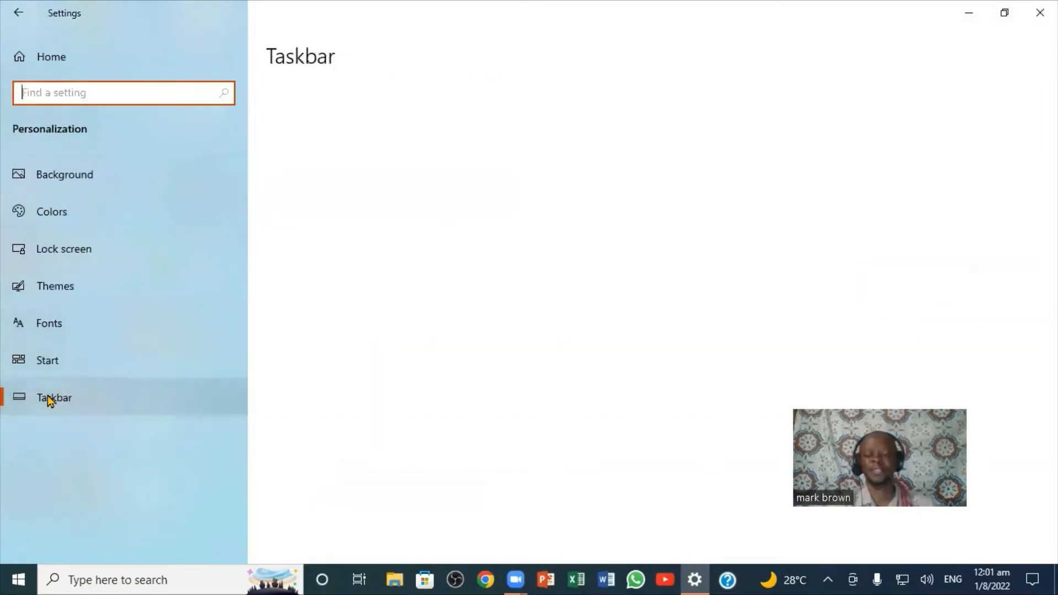
{"action": "left_click", "coordinate": [53, 398]}
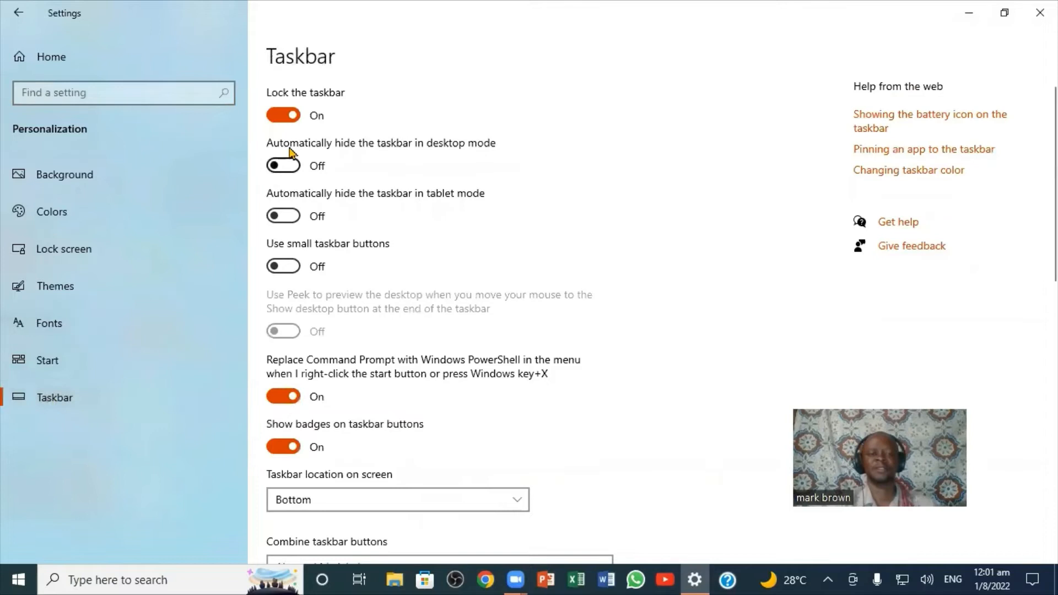
{"action": "mouse_move", "coordinate": [366, 211]}
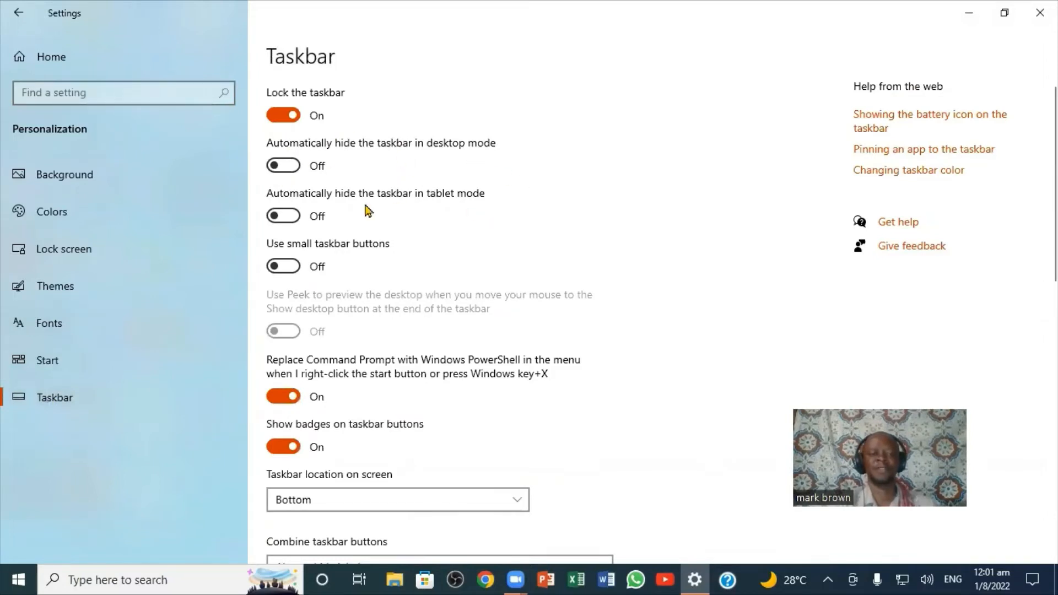
{"action": "mouse_move", "coordinate": [381, 317]}
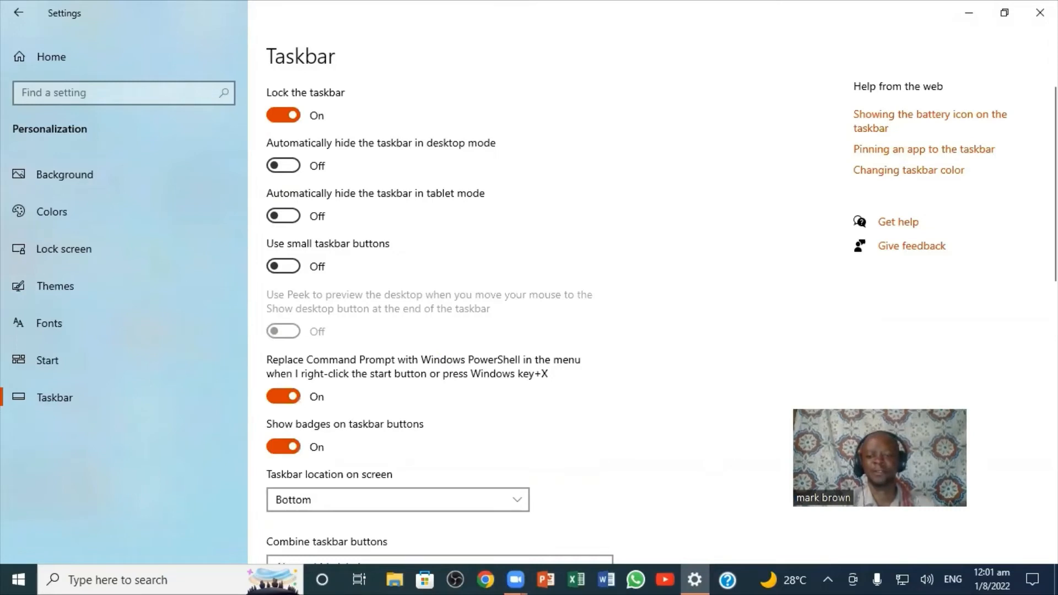
{"action": "scroll", "scroll_direction": "down", "scroll_amount": 3}
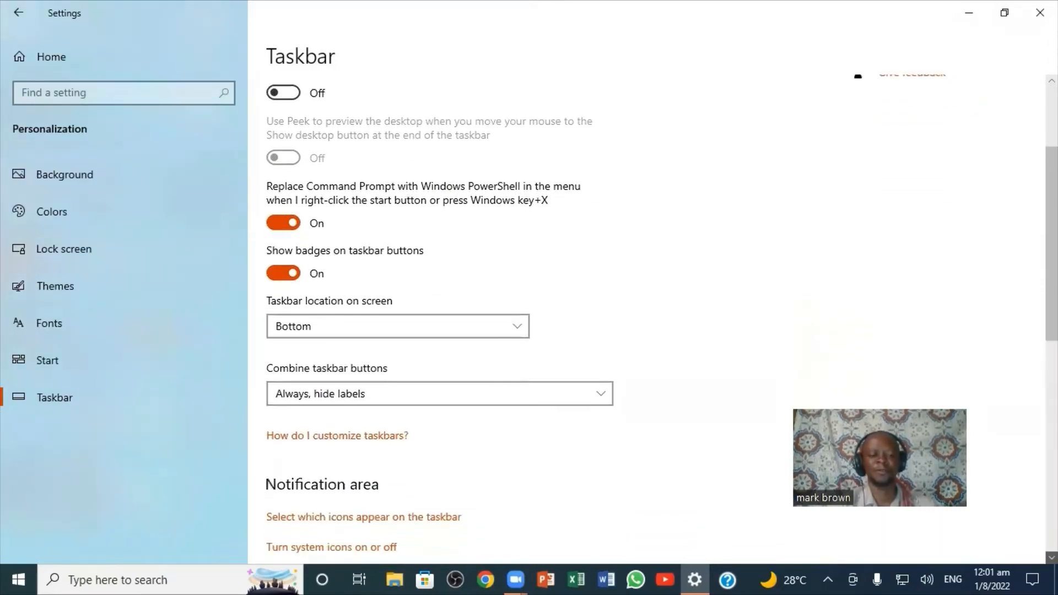
{"action": "scroll", "scroll_direction": "up", "scroll_amount": 3}
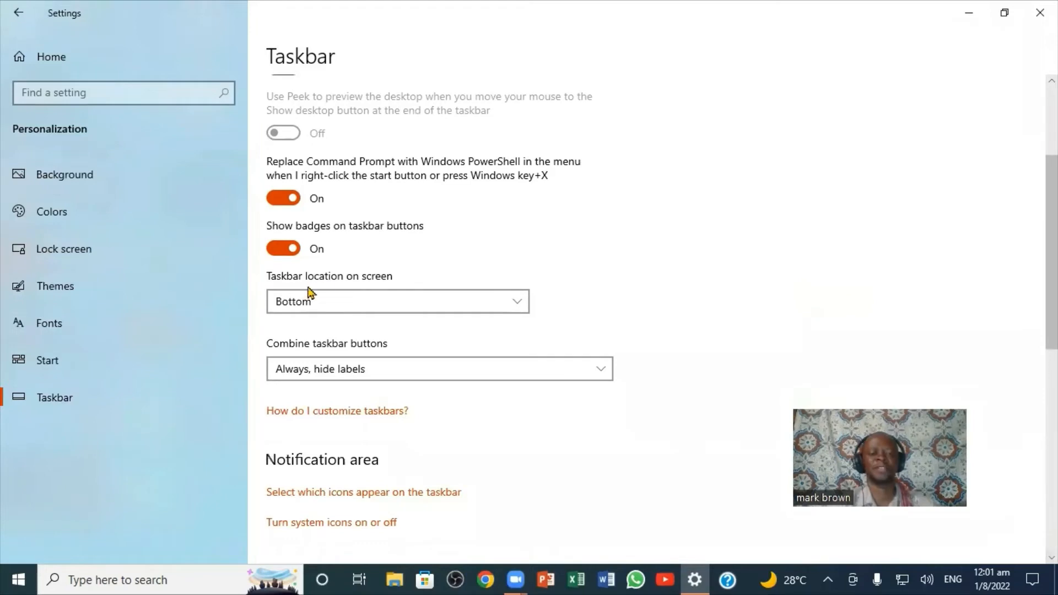
{"action": "mouse_move", "coordinate": [602, 321]}
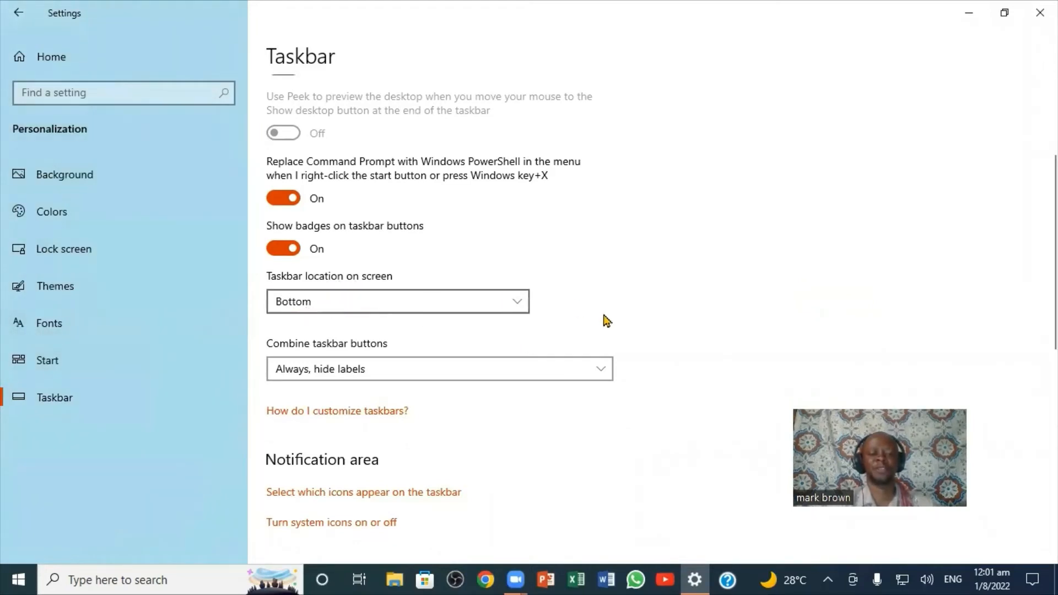
{"action": "left_click", "coordinate": [397, 300]}
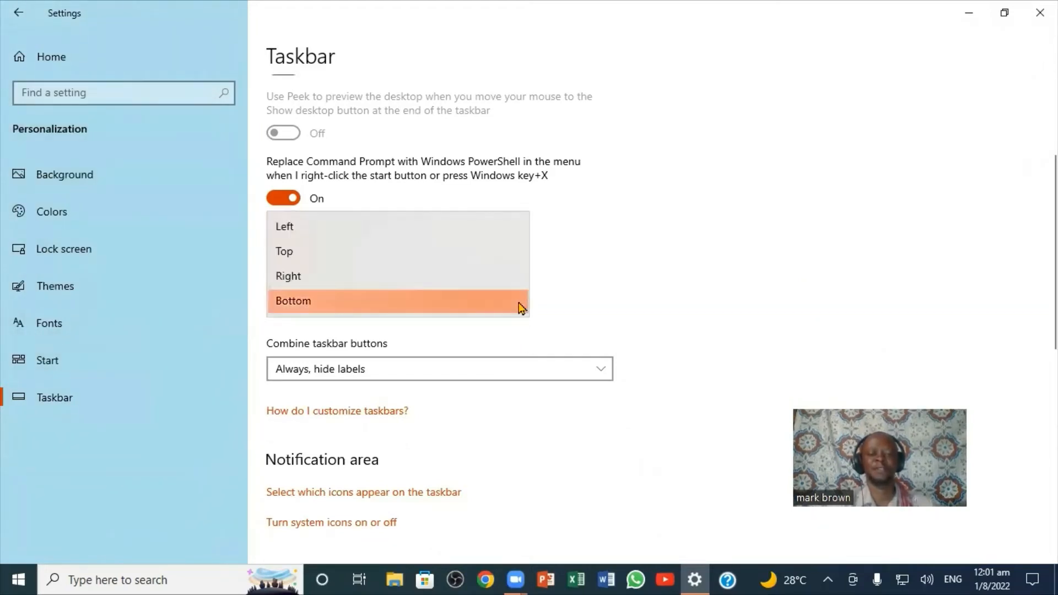
{"action": "left_click", "coordinate": [287, 276]}
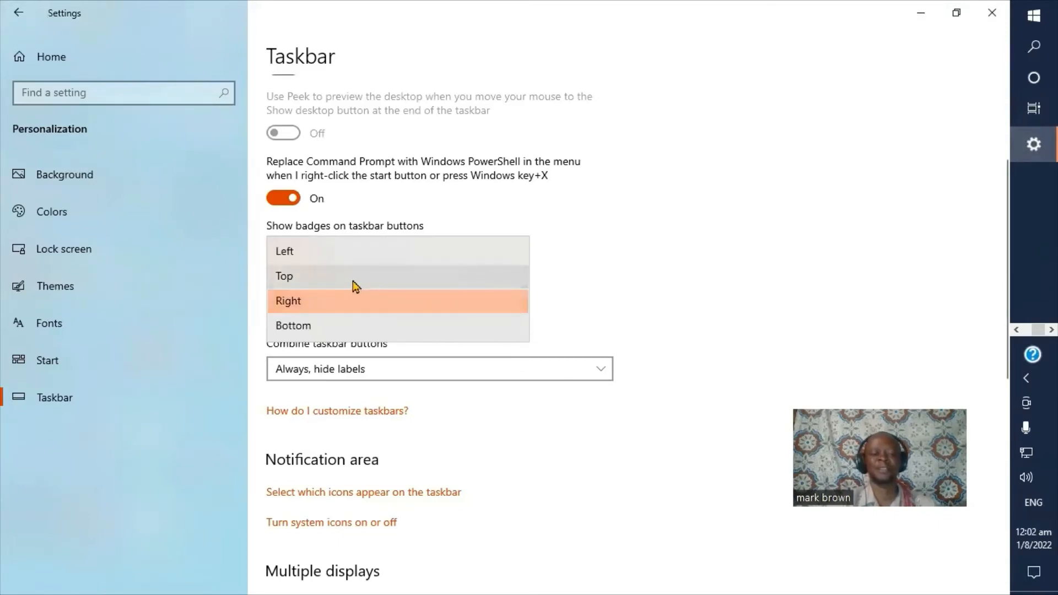
{"action": "left_click", "coordinate": [283, 276]}
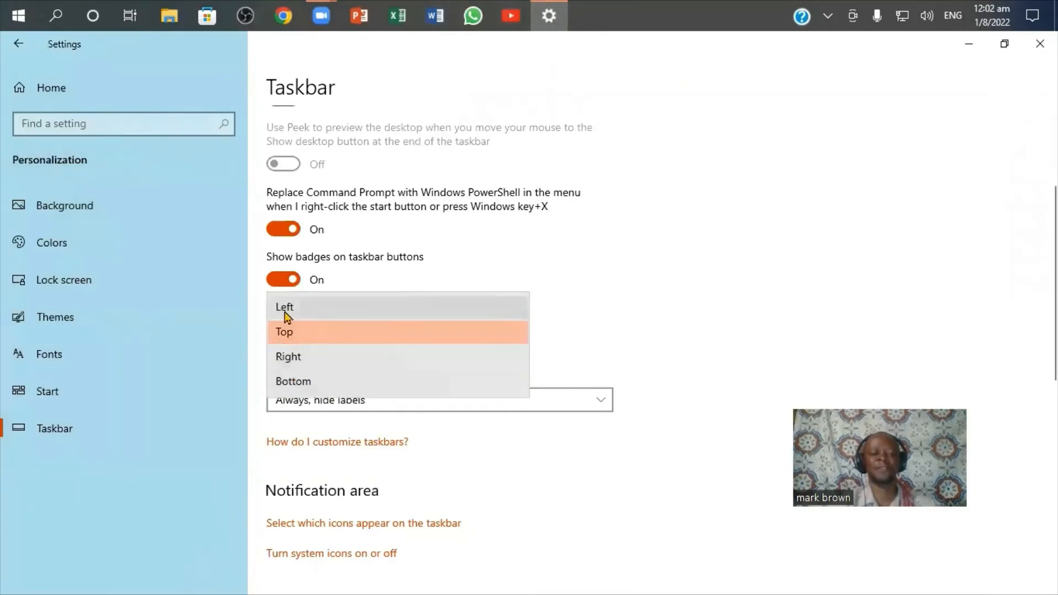
{"action": "left_click", "coordinate": [283, 307]}
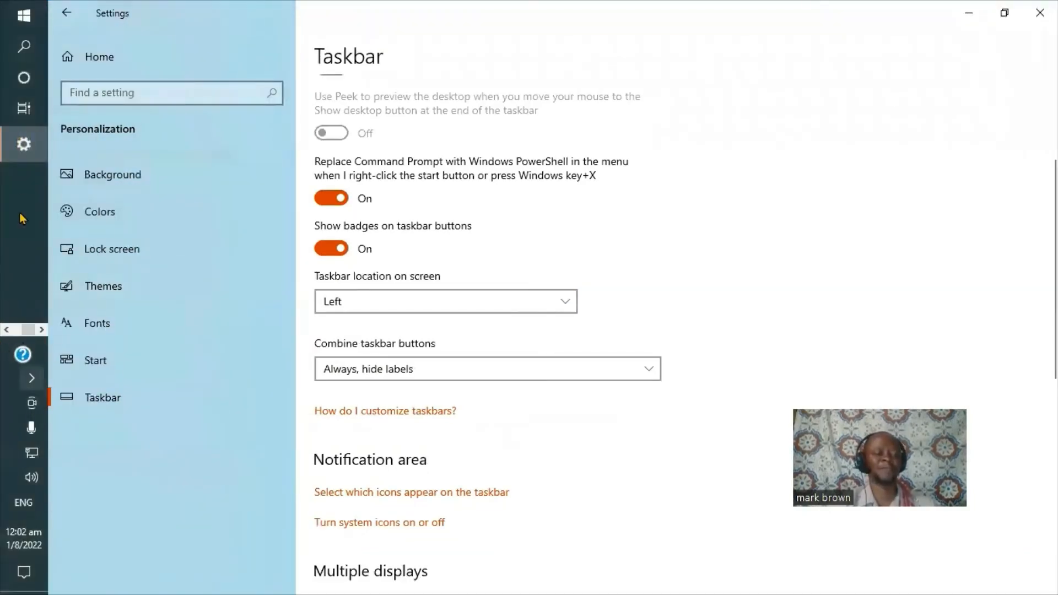
{"action": "mouse_move", "coordinate": [581, 302]}
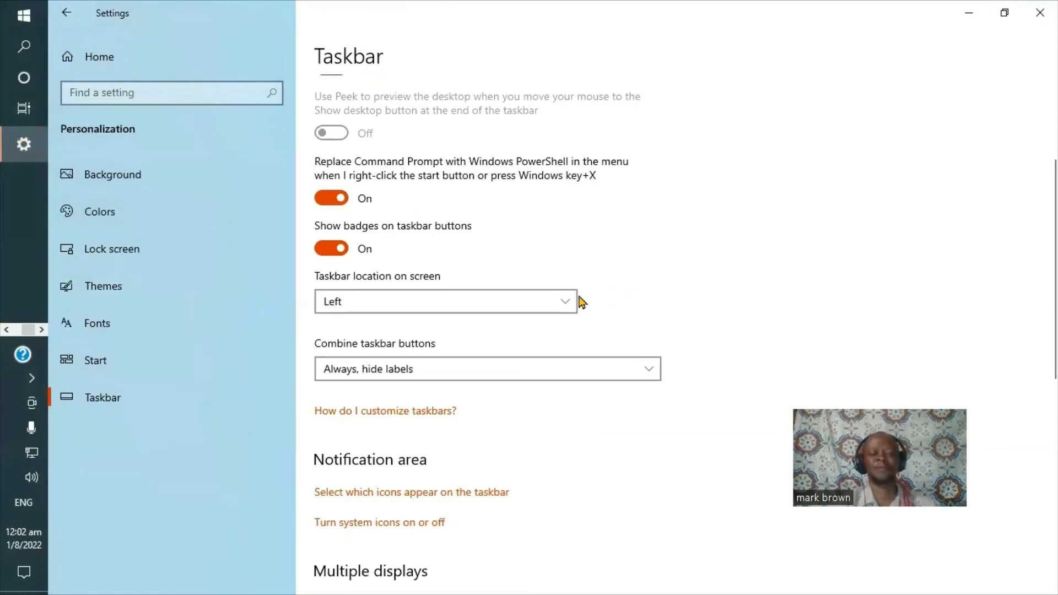
{"action": "left_click", "coordinate": [445, 302]}
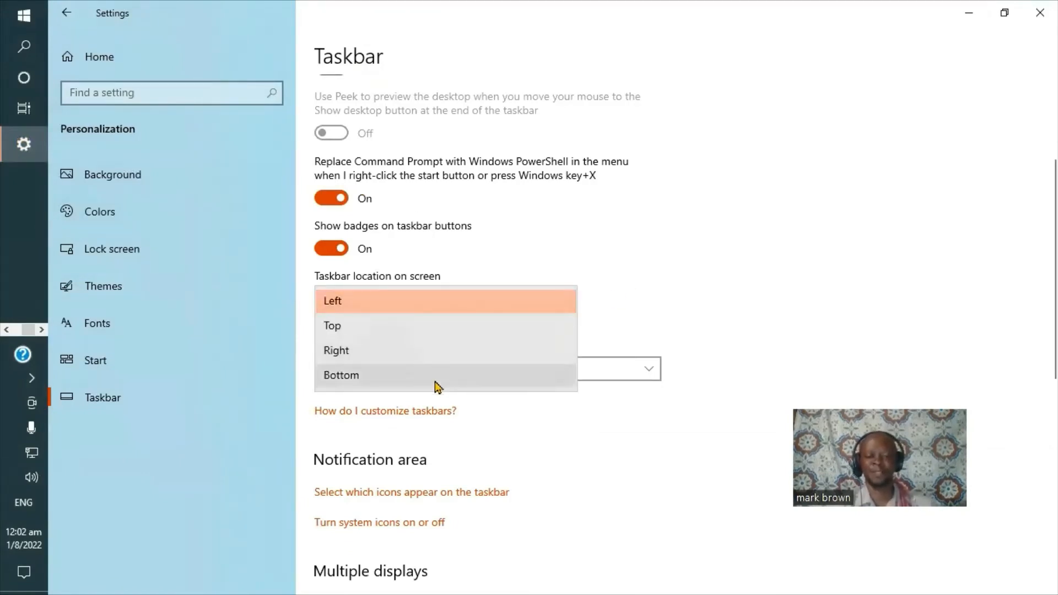
{"action": "left_click", "coordinate": [340, 374]}
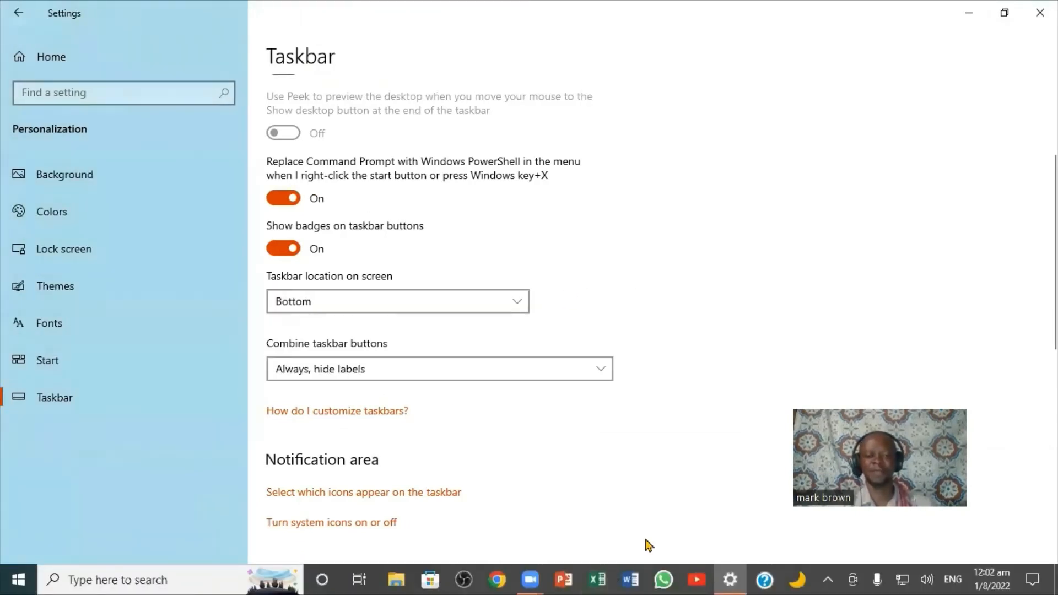
{"action": "mouse_move", "coordinate": [627, 354]}
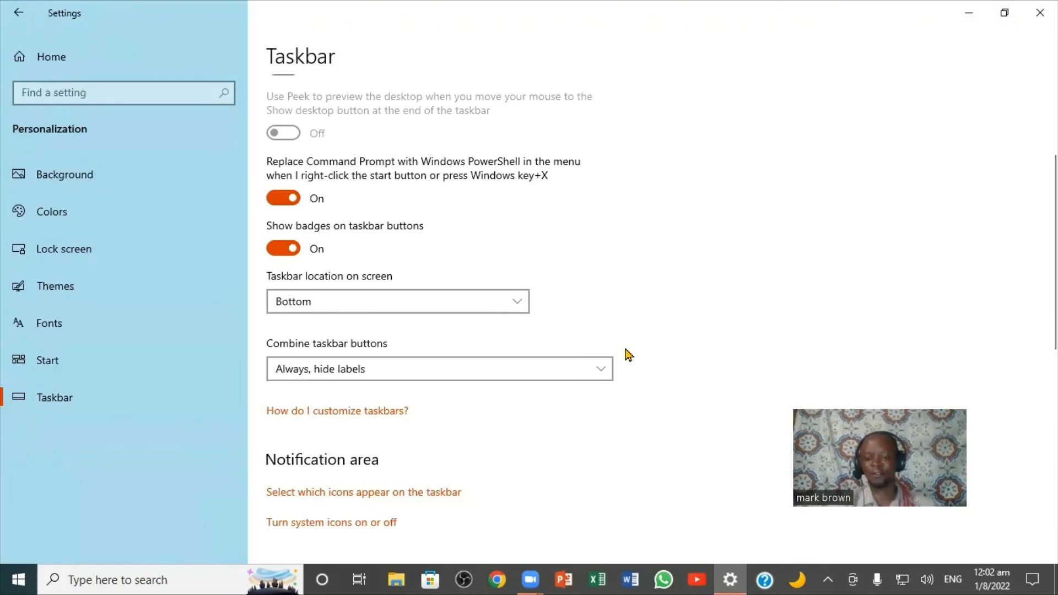
{"action": "mouse_move", "coordinate": [715, 345]}
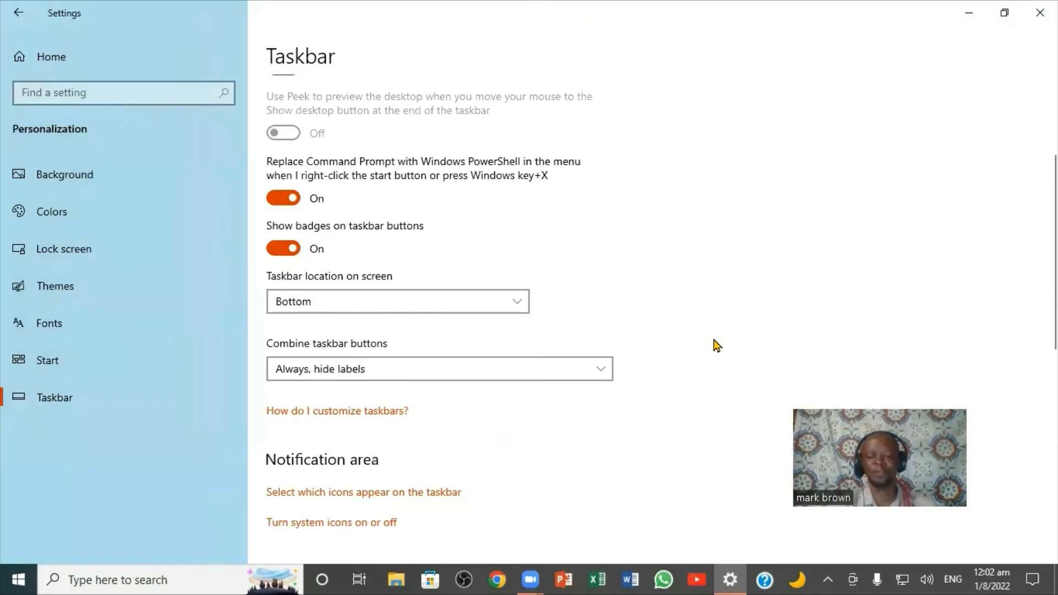
{"action": "mouse_move", "coordinate": [564, 503]}
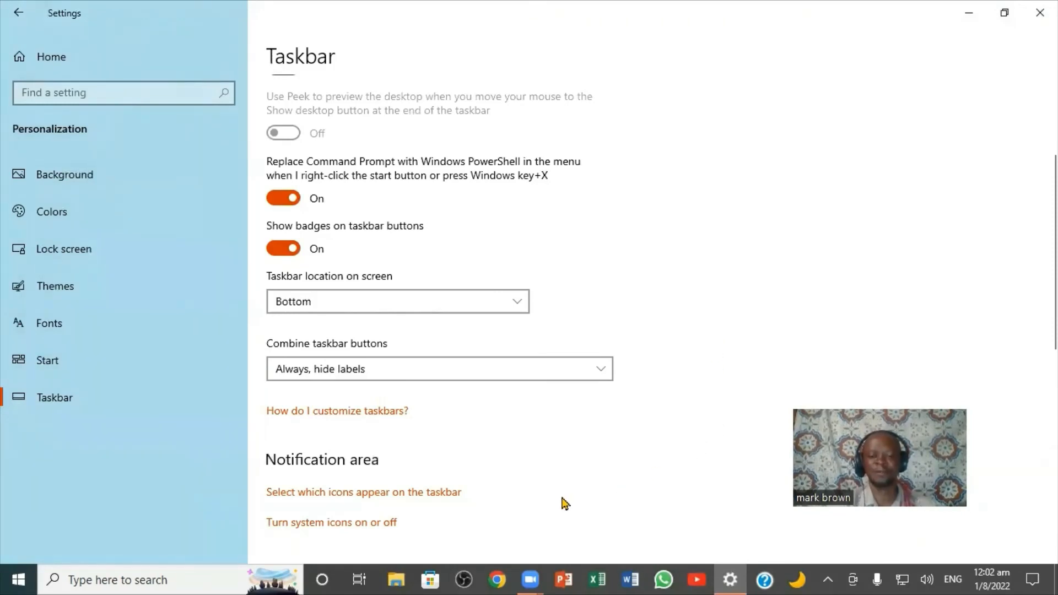